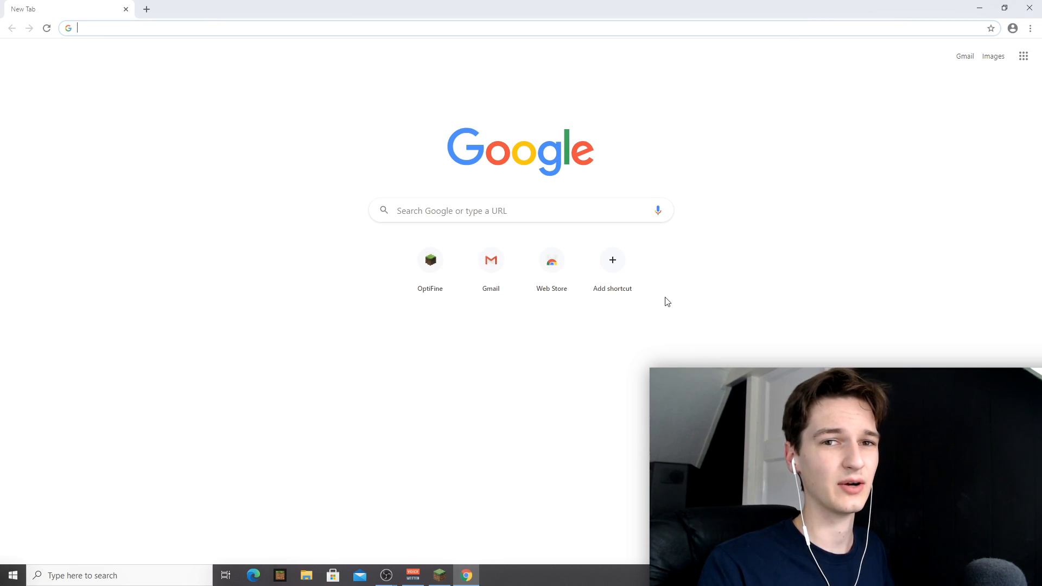
- Start a Google search for 'forge' from the homepage search box
click(520, 211)
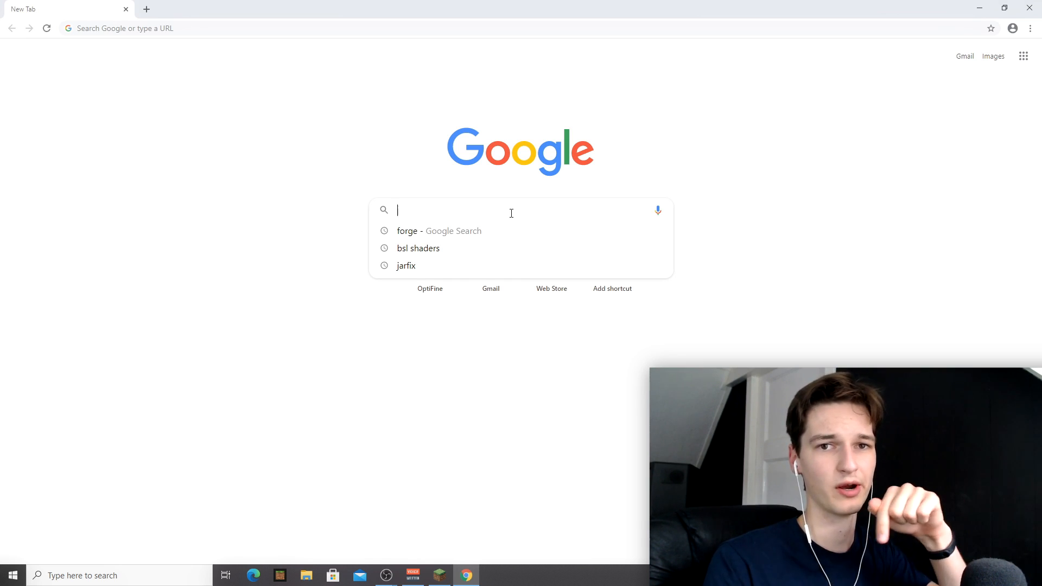
mouse_move(431, 230)
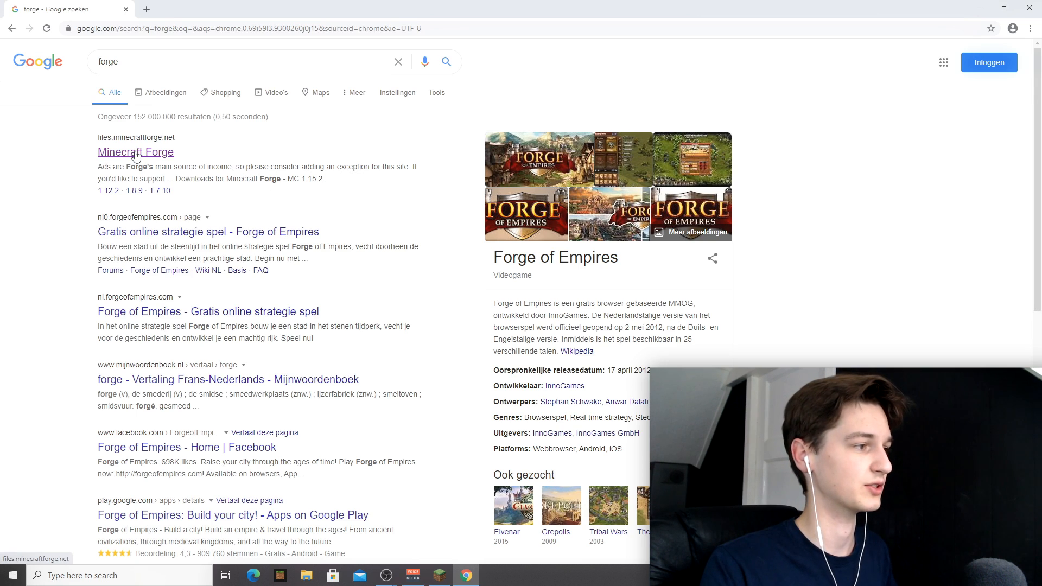
- On the Minecraft Forge site, pick version 1.16.3 and download its latest Installer .jar
click(136, 152)
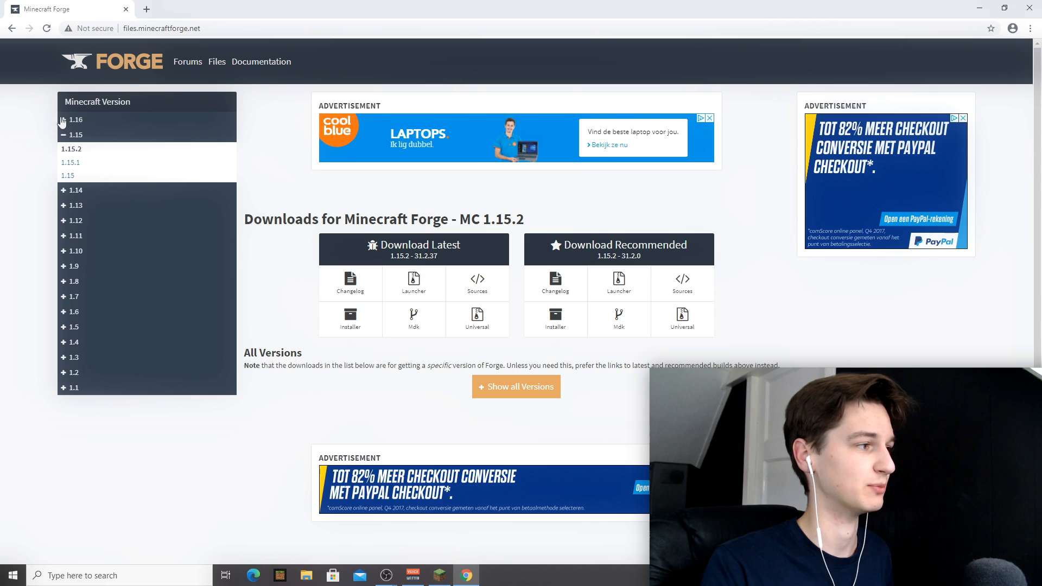
click(75, 119)
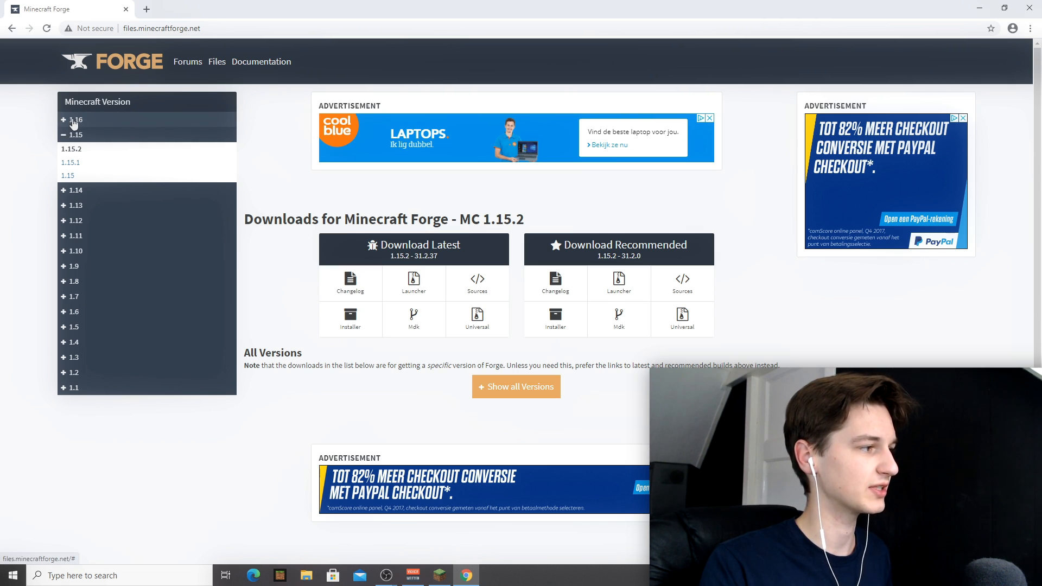
click(63, 120)
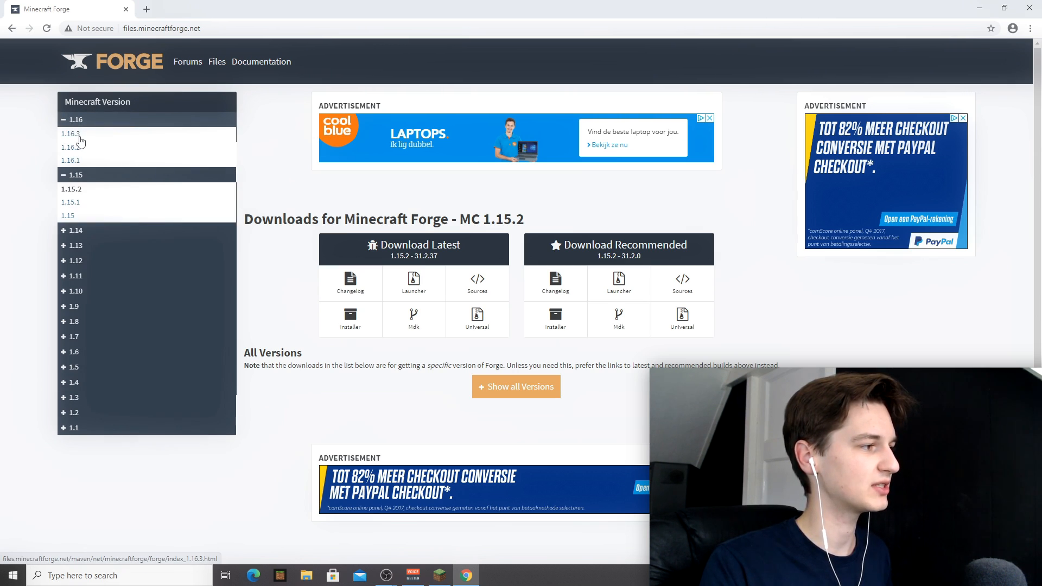
click(71, 133)
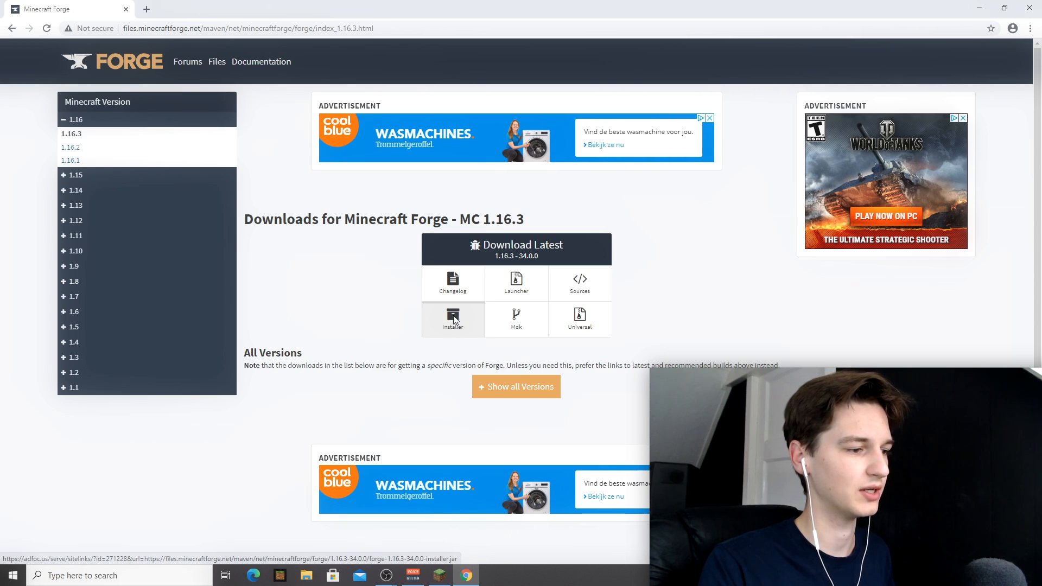
click(453, 319)
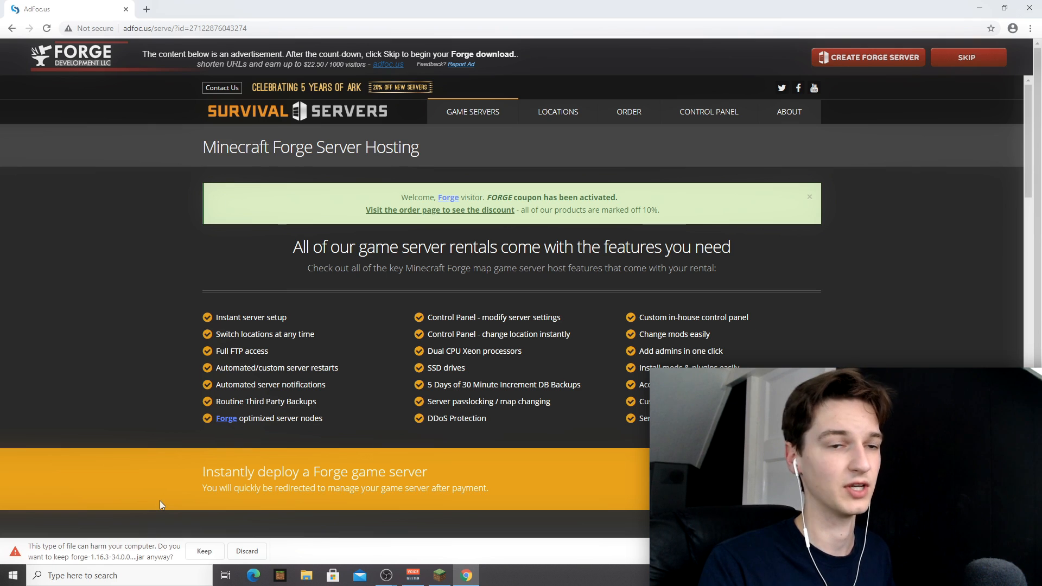
- Keep the downloaded Forge installer .jar and launch it from Chrome's downloads
click(204, 551)
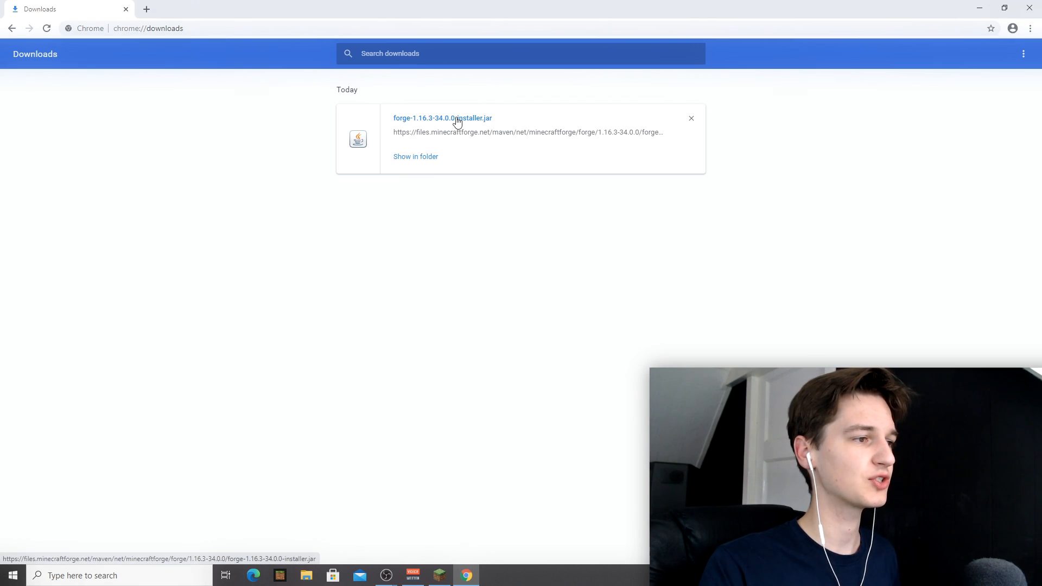
double_click(442, 117)
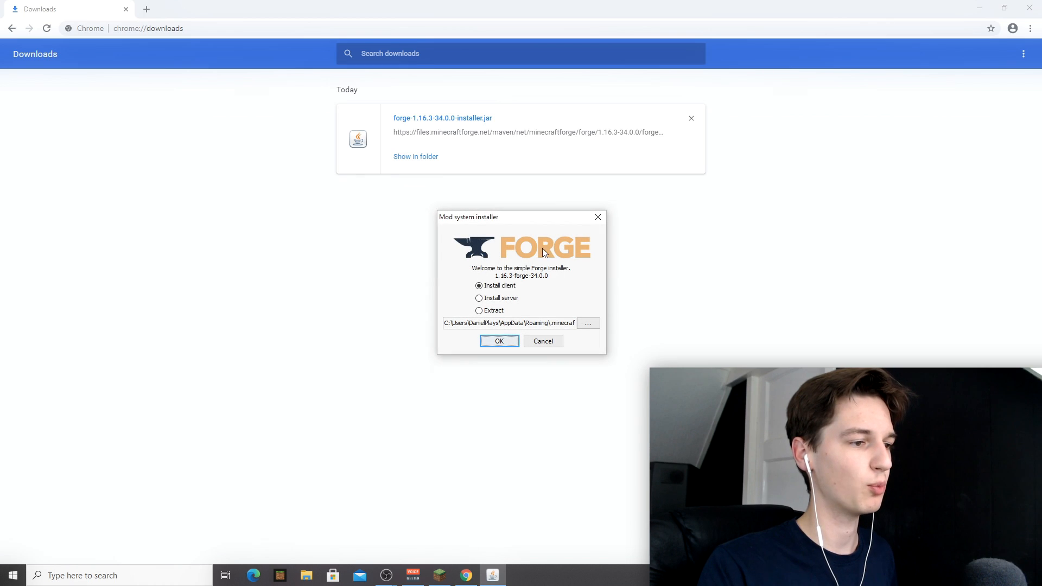
mouse_move(498, 280)
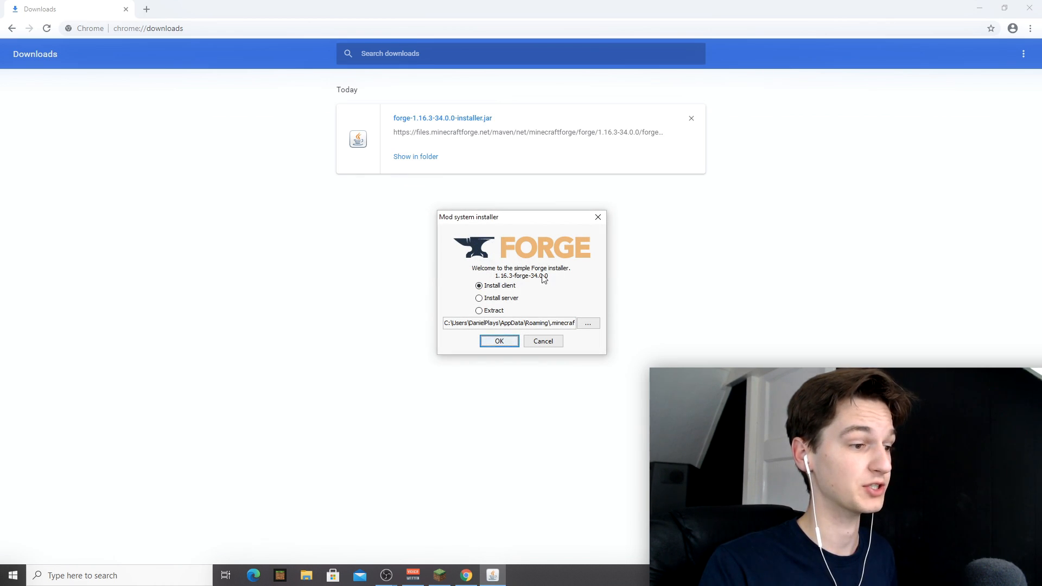
mouse_move(570, 314)
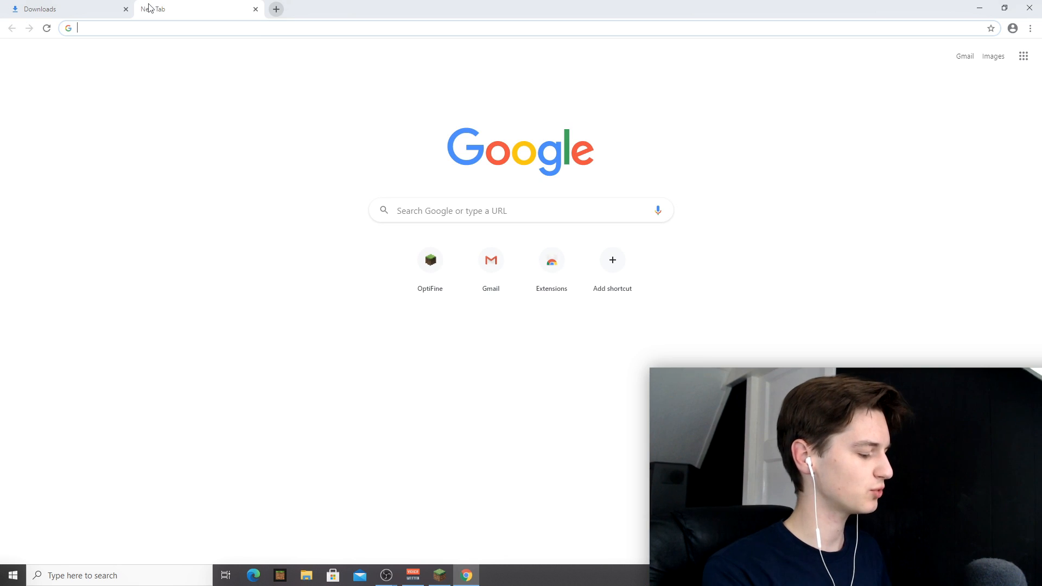
- Search 'jarfix', run Jarfix from the Loeffelmann page and confirm the .jar association message
text(jarfix&oq=jarfix&aqs=chrome.0.69i59j0l5j69i60l2.1559j0j7&sourceid=chrome&ie=UTF-8)
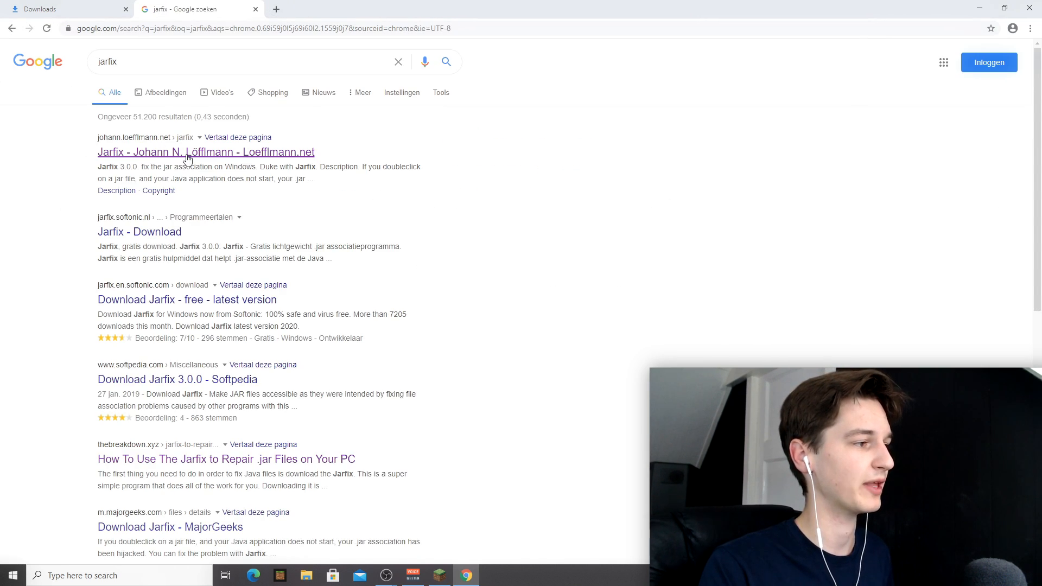
mouse_move(185, 152)
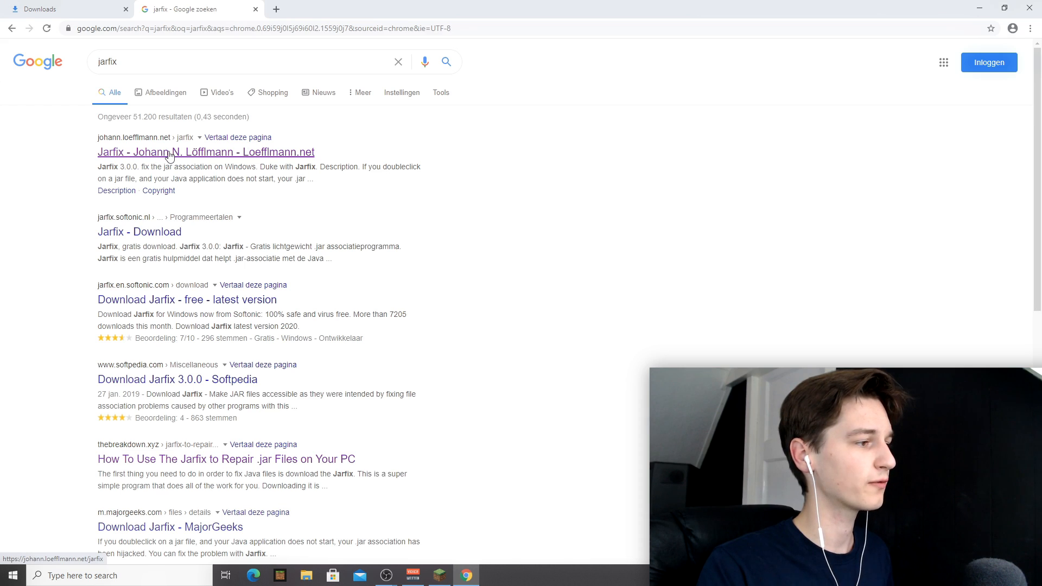
click(197, 152)
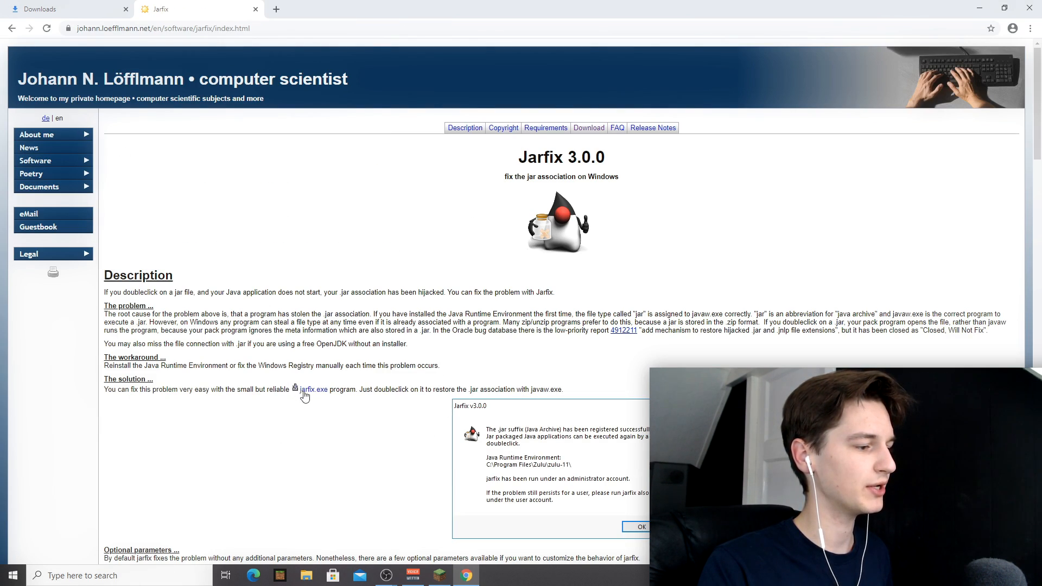
mouse_move(319, 392)
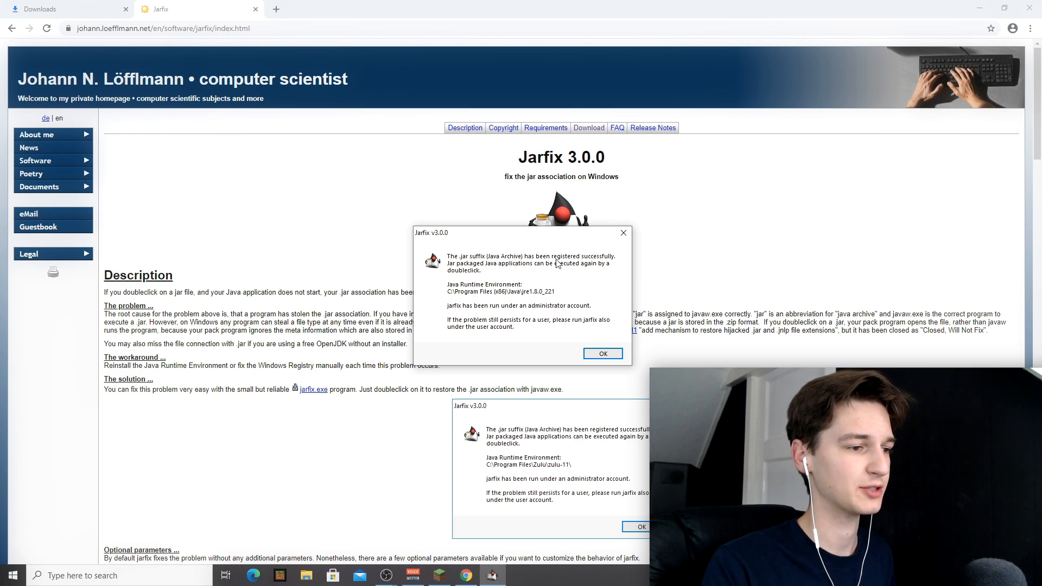
click(601, 353)
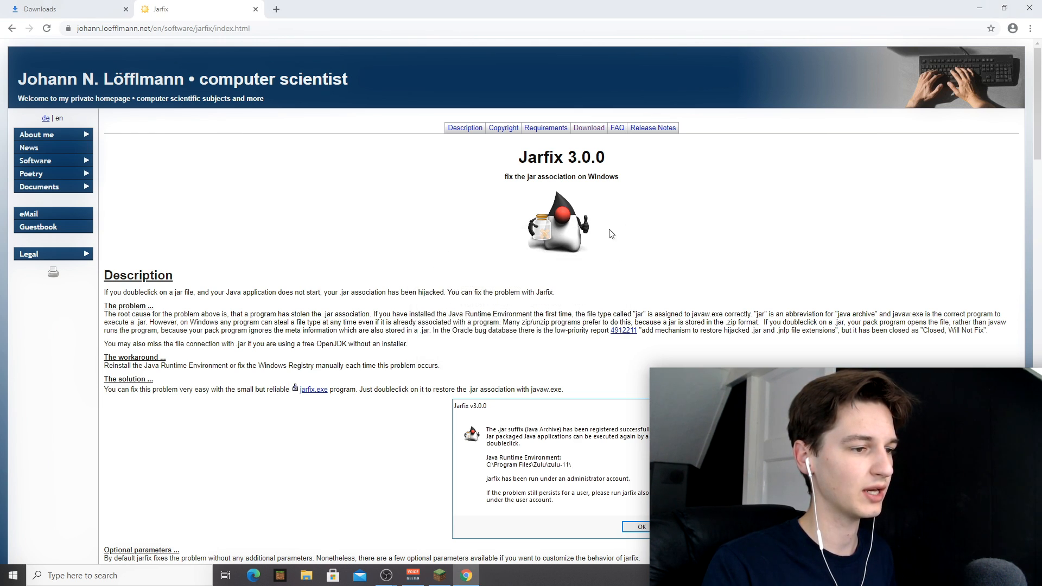
click(66, 8)
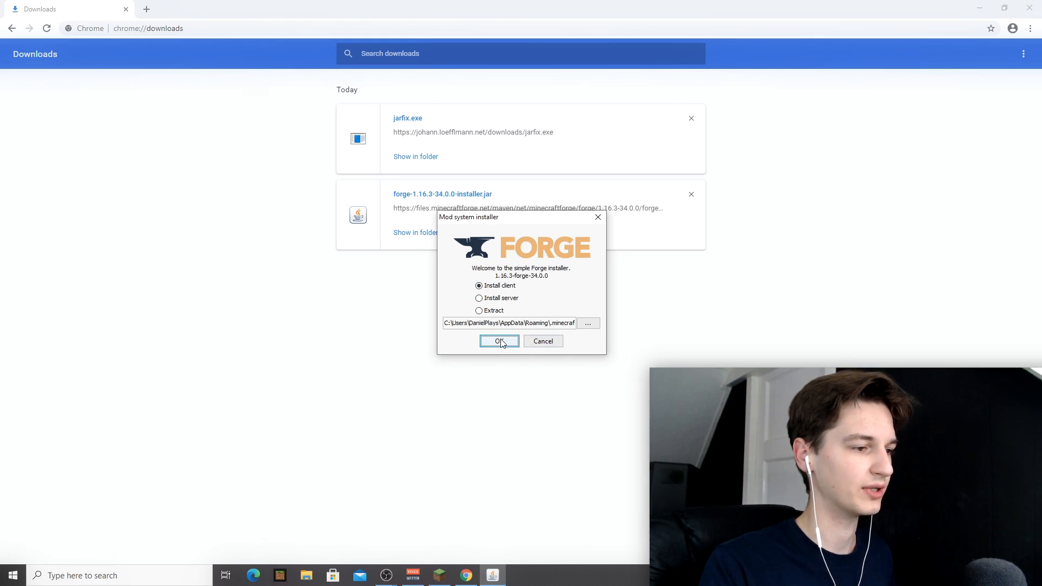
- Install the Forge 1.16.3-forge-34.0.0 client and acknowledge the Complete dialog
click(499, 341)
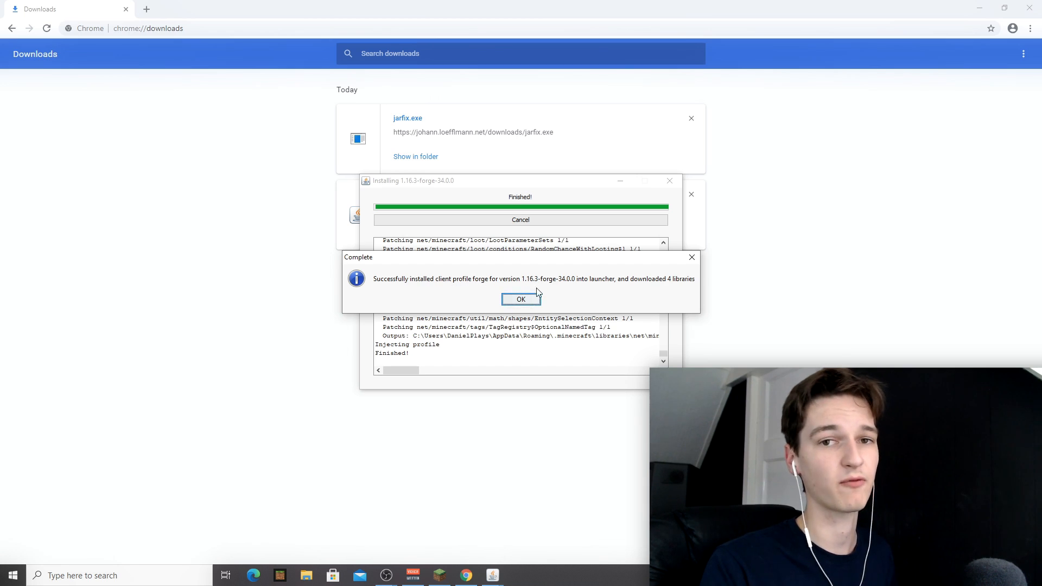
click(520, 300)
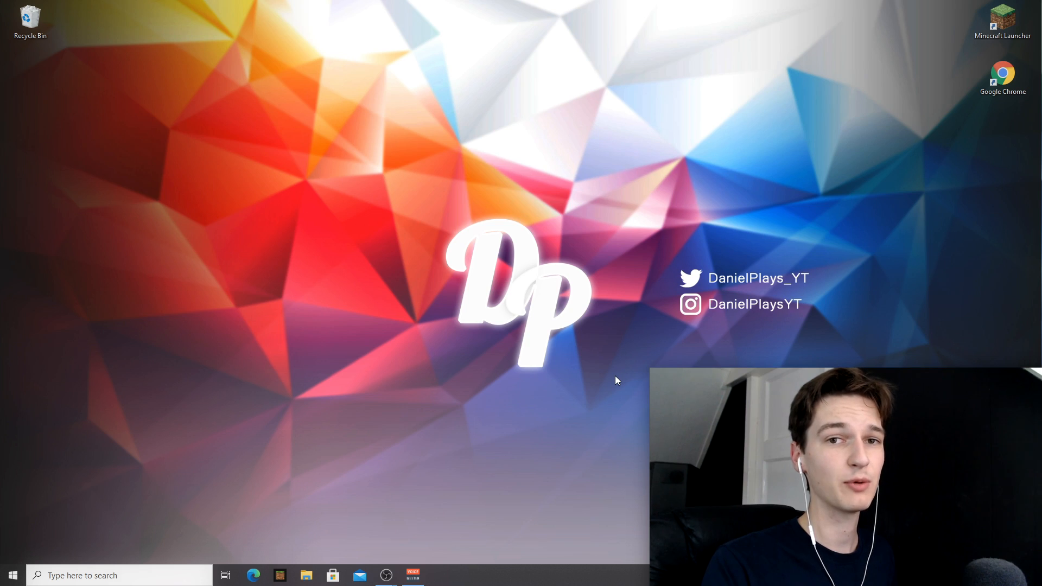
- Launch the Minecraft Launcher and show its Installations list with the forge profile
double_click(1002, 20)
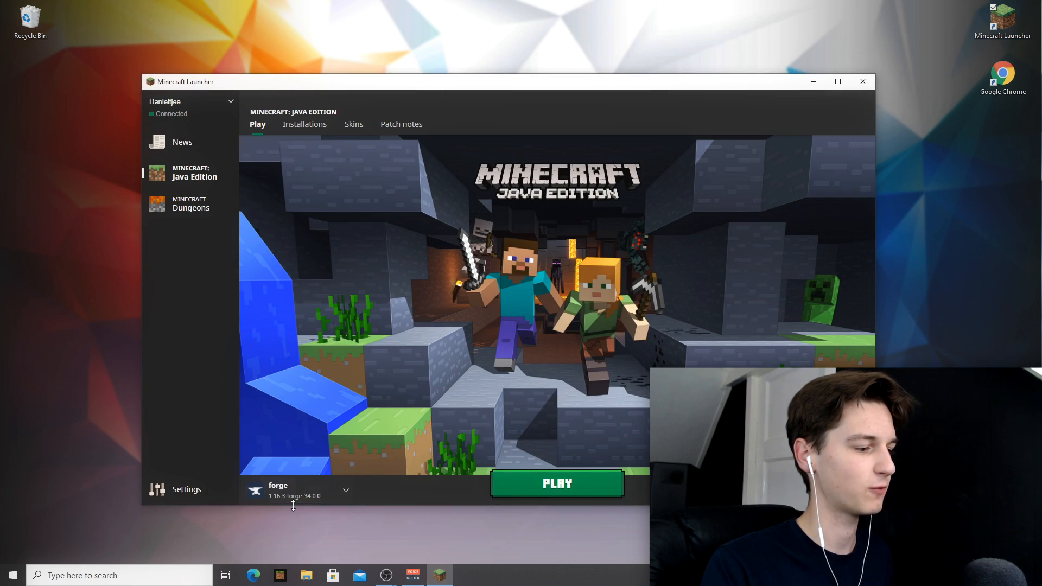
click(345, 491)
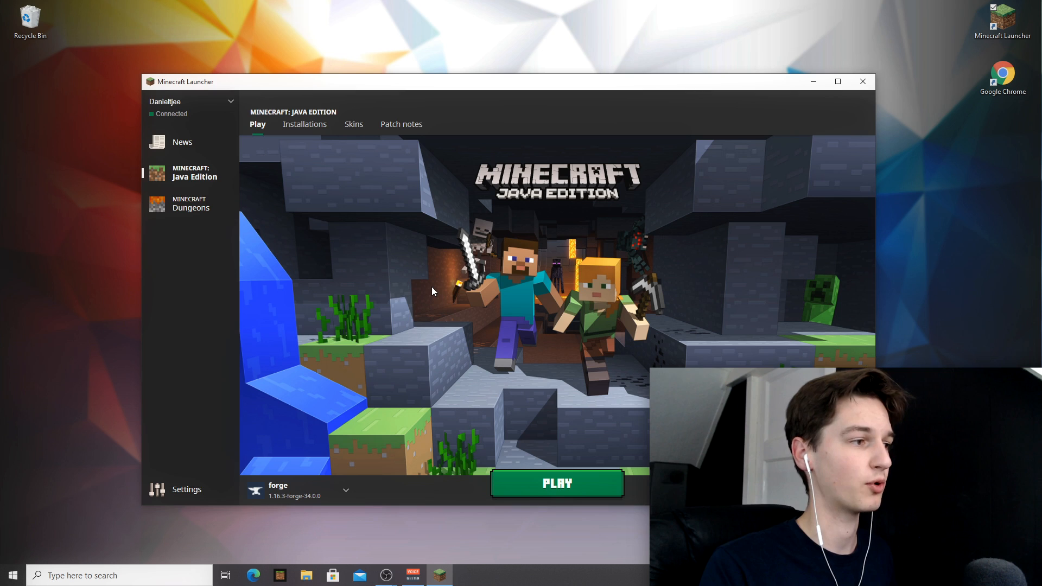
mouse_move(304, 124)
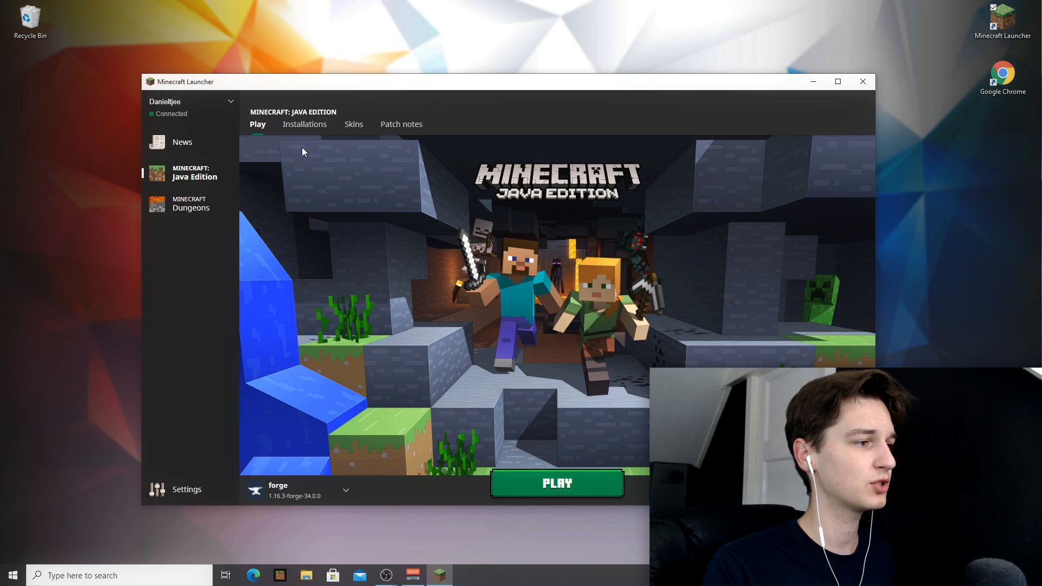
click(304, 123)
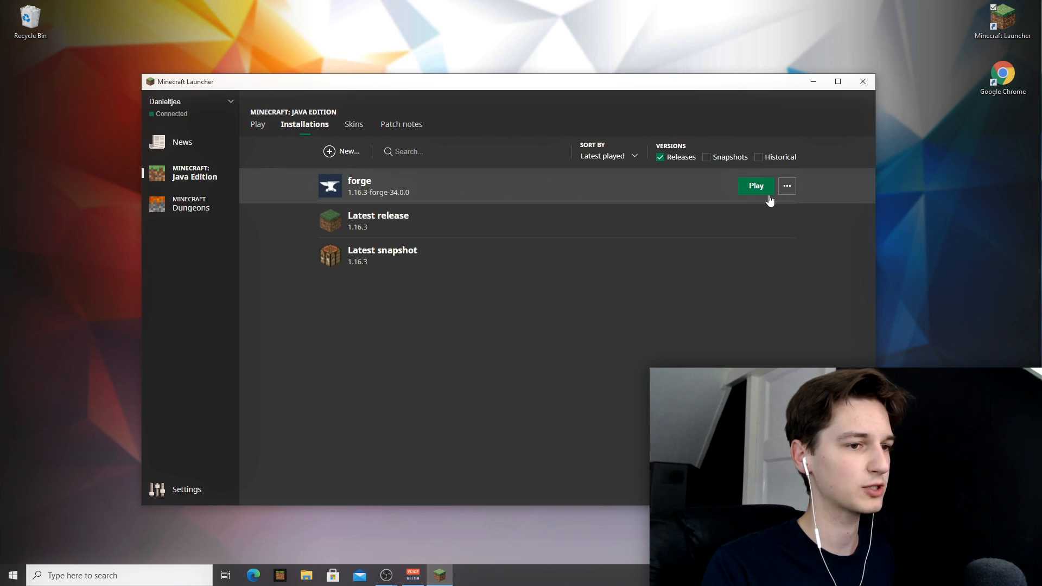
- Edit the forge installation, change -Xmx2G to -Xmx8G in JVM Arguments, and save
click(787, 186)
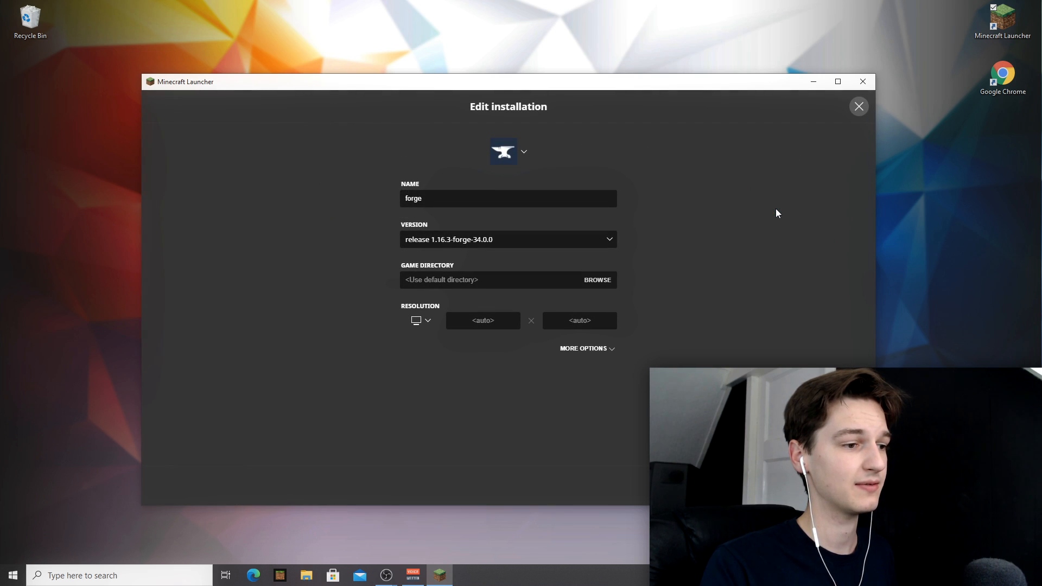
click(583, 349)
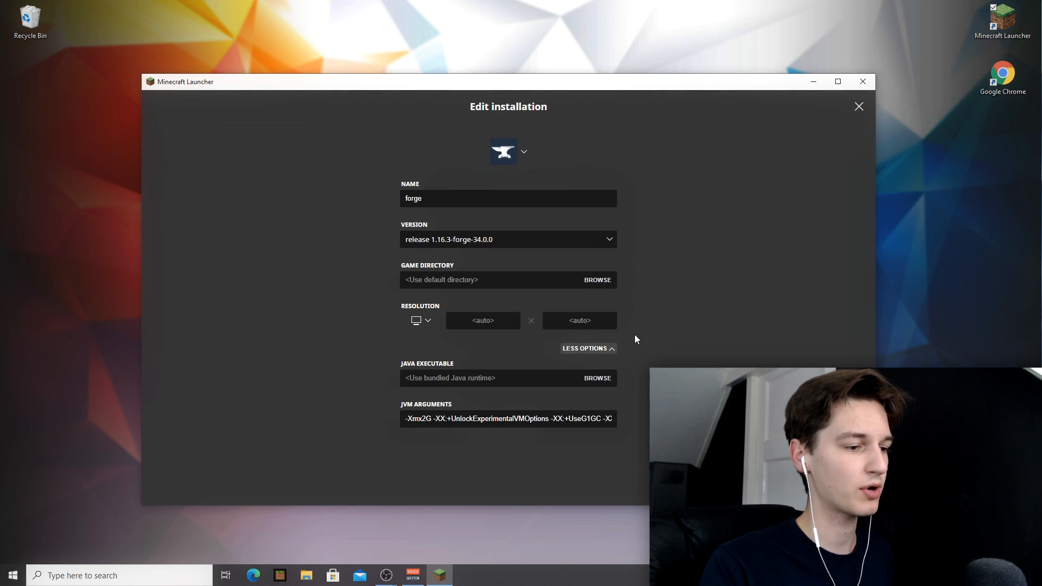
double_click(418, 418)
text(8)
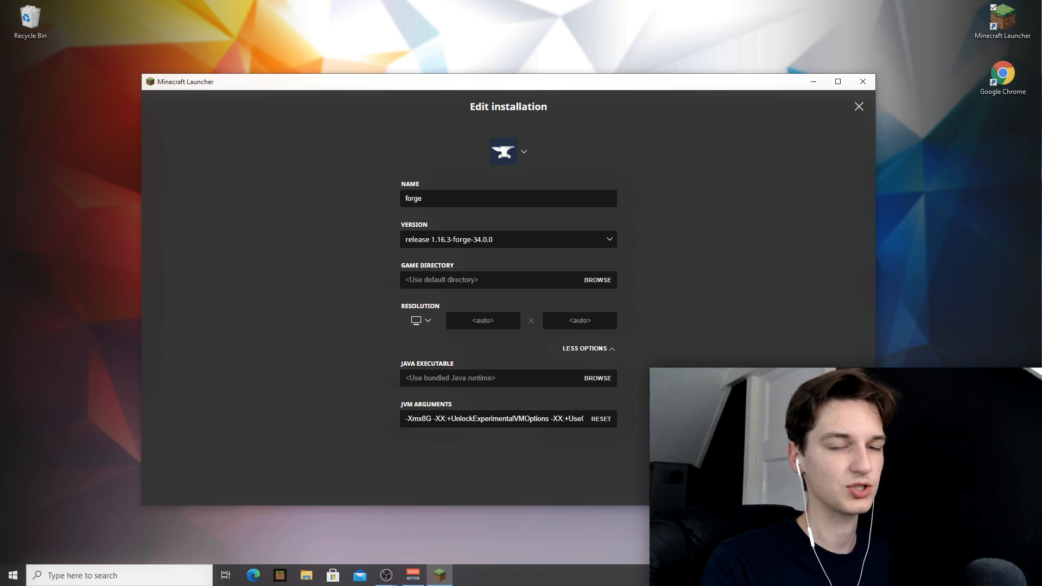
click(858, 107)
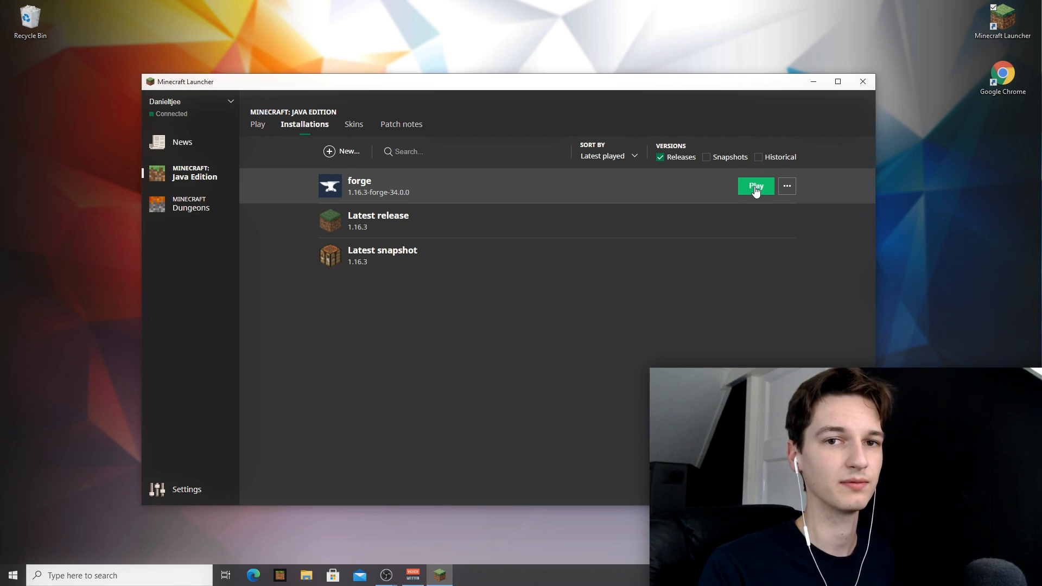
- Play the forge profile and view Forge 34.0.0 in the title screen's Mods list
click(756, 186)
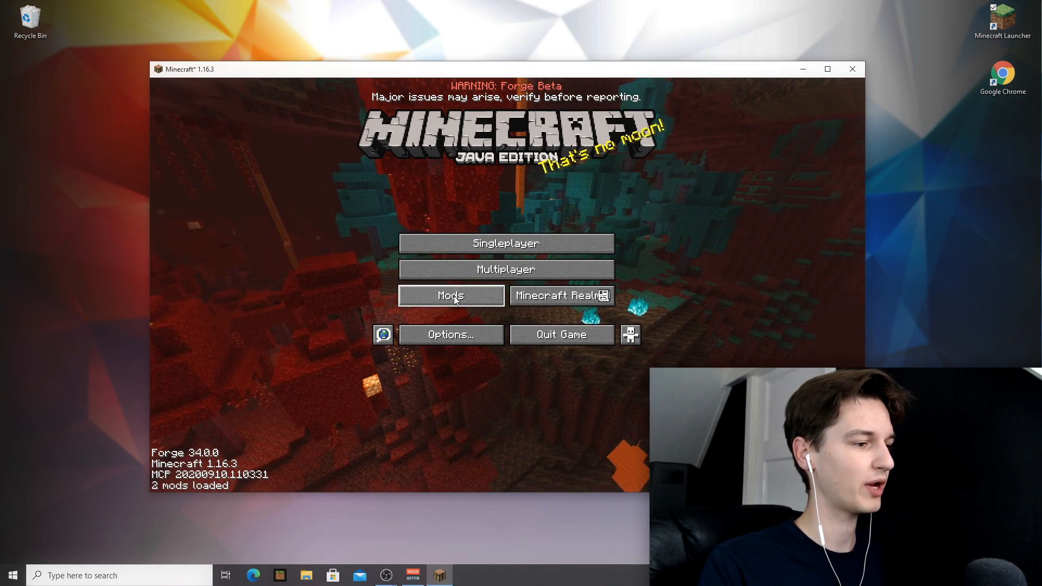
click(451, 295)
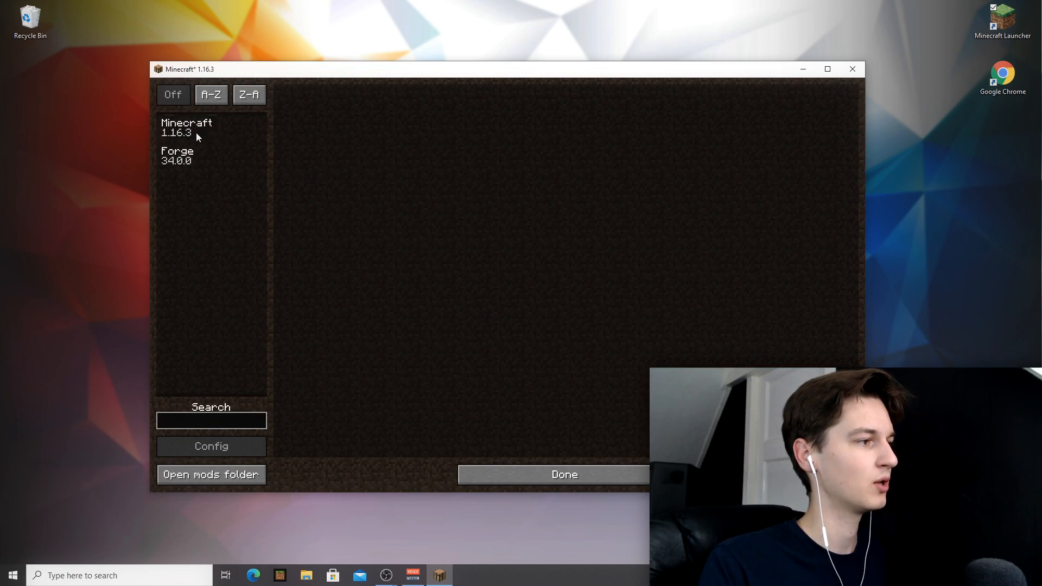
click(177, 155)
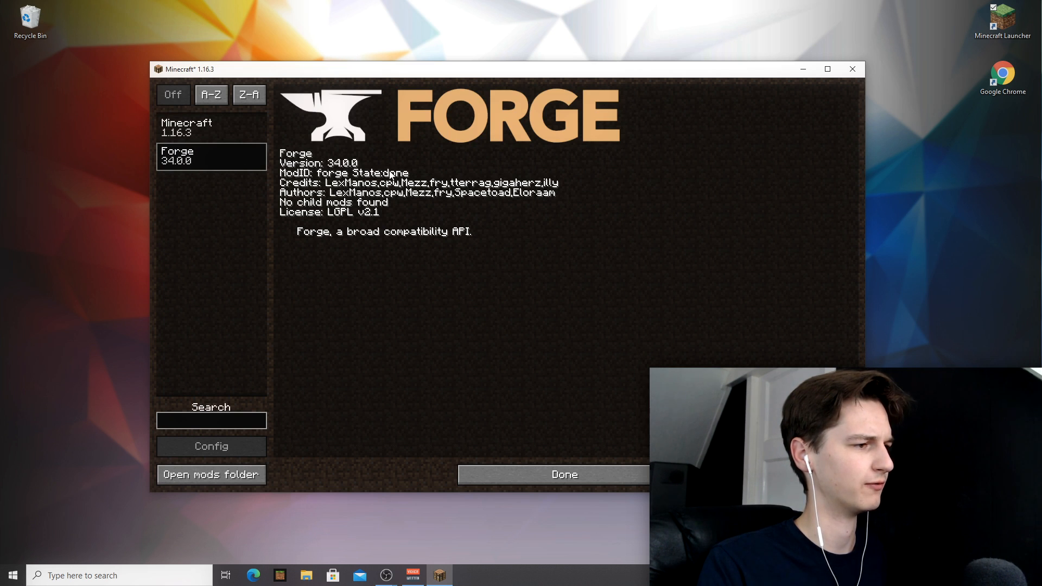
click(563, 474)
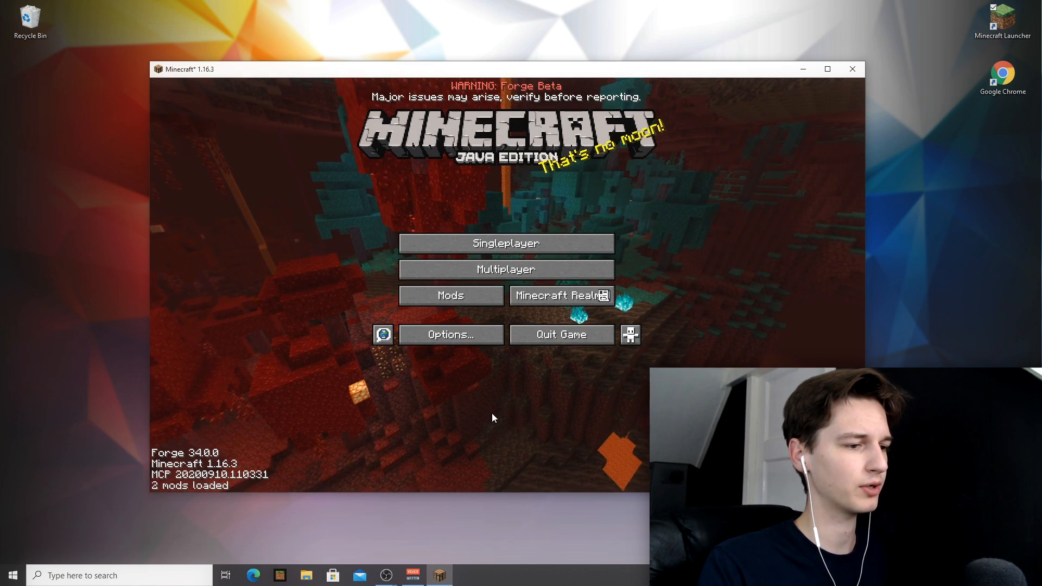